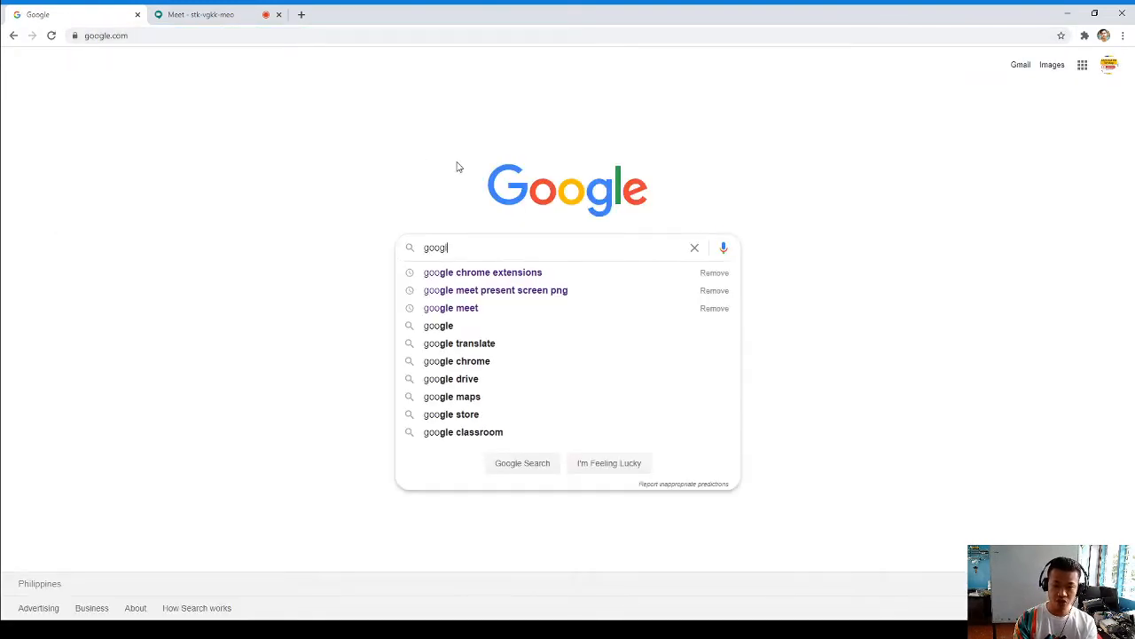
# Step: Search Google for 'google chrome extensions' and open the Chrome Web Store result
pyautogui.click(481, 273)
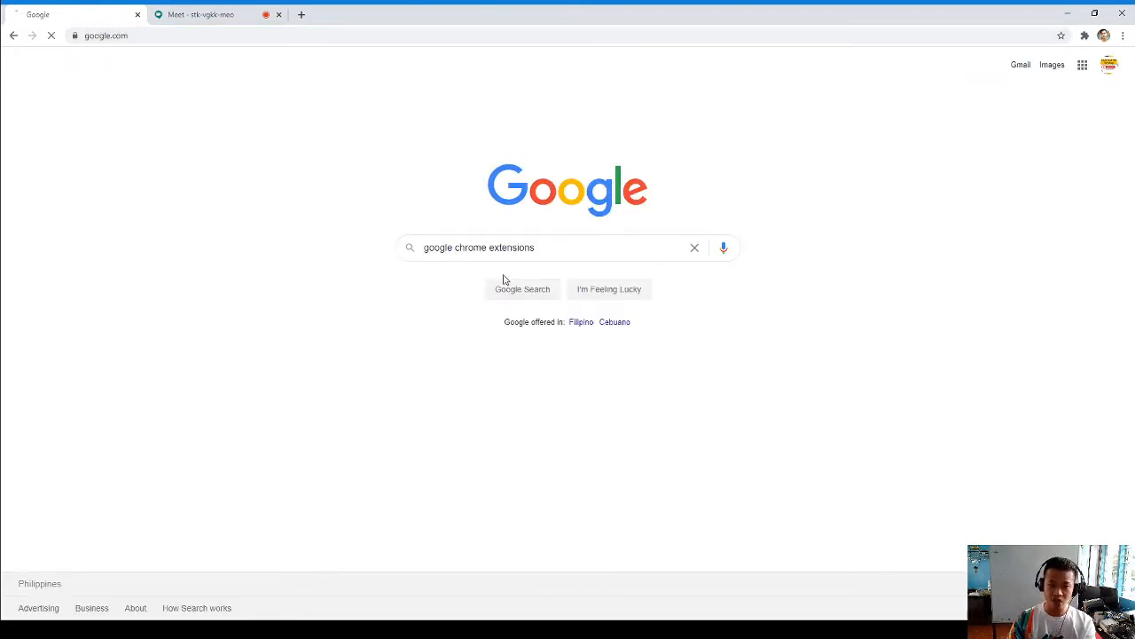
pyautogui.click(522, 288)
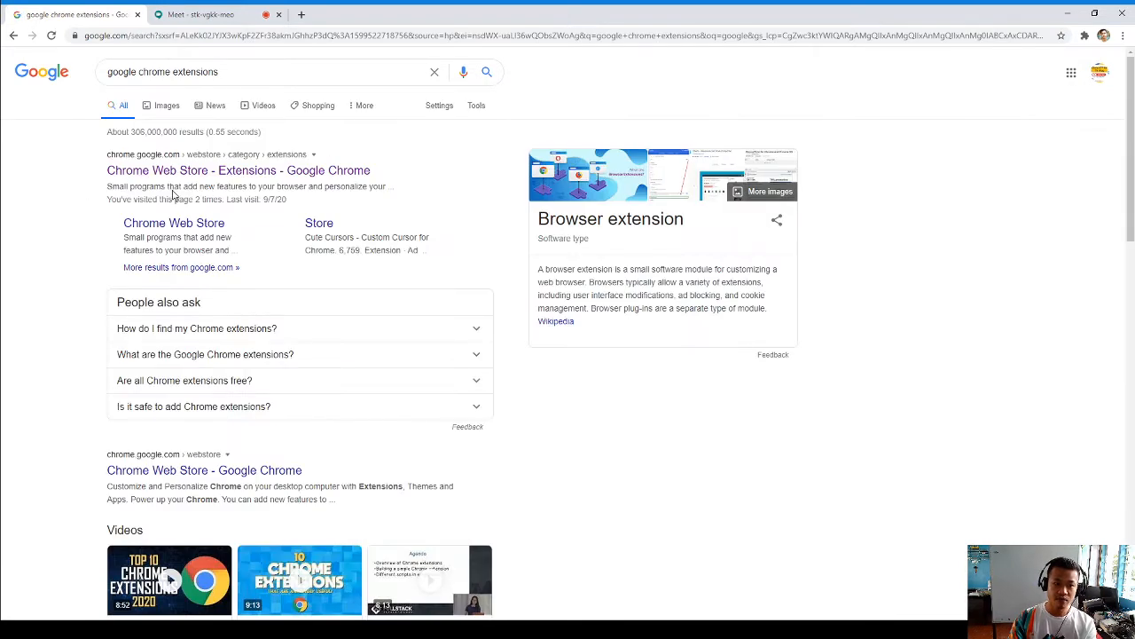
pyautogui.moveTo(211, 171)
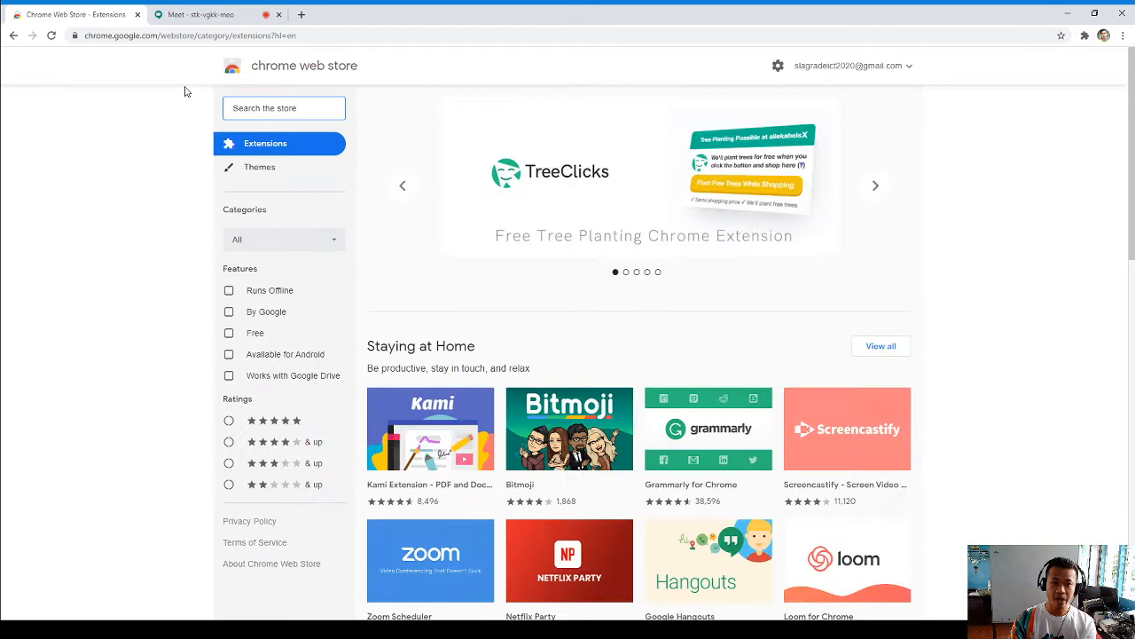
# Step: Search the store for 'google meet attendance', open its page, and check the toolbar icon
pyautogui.write('gtoo')
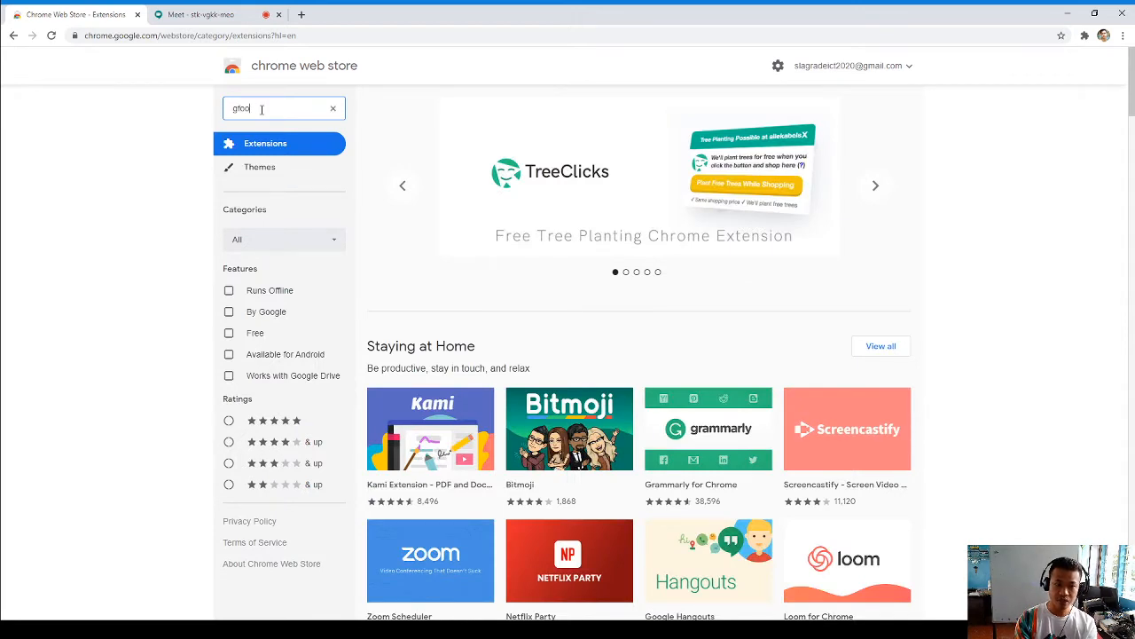
pyautogui.write('google tree')
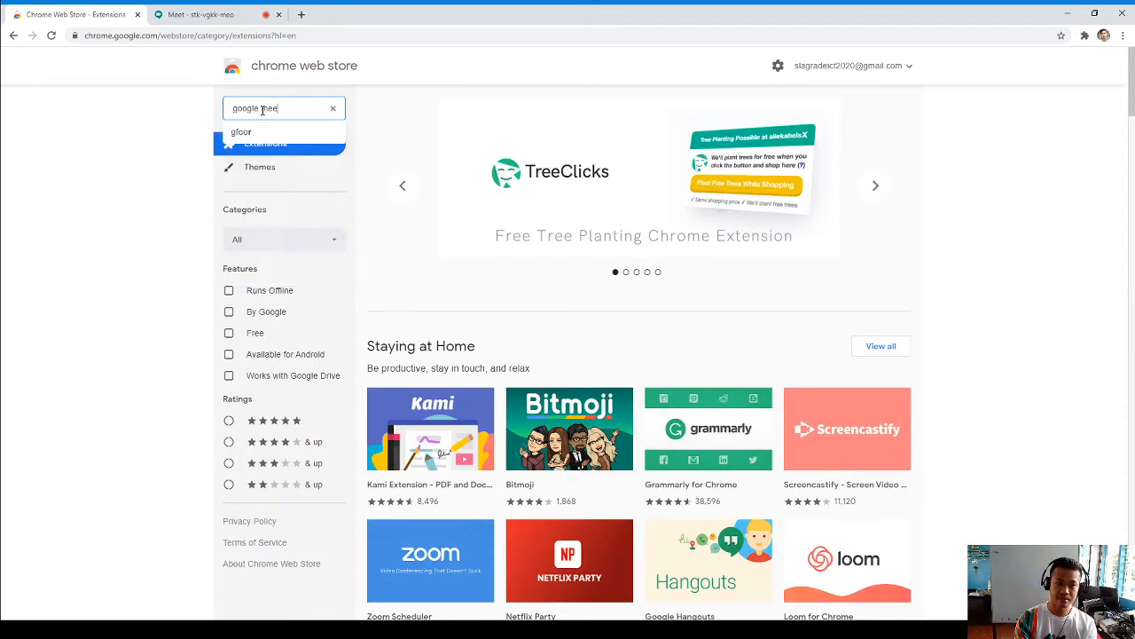
pyautogui.write('google meet attendance')
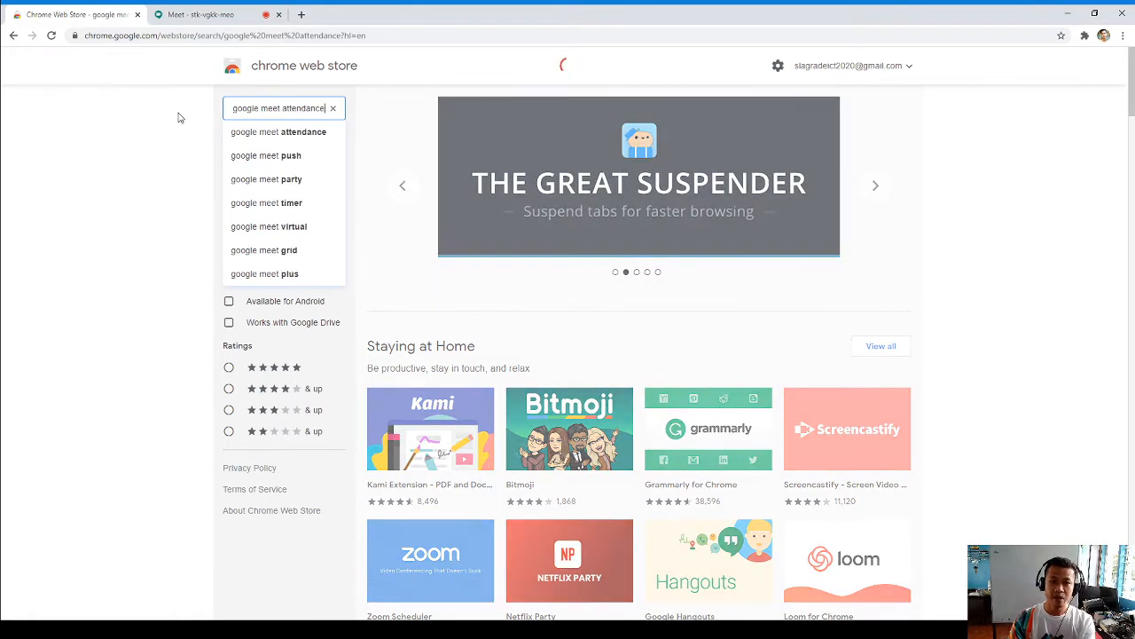
pyautogui.click(279, 132)
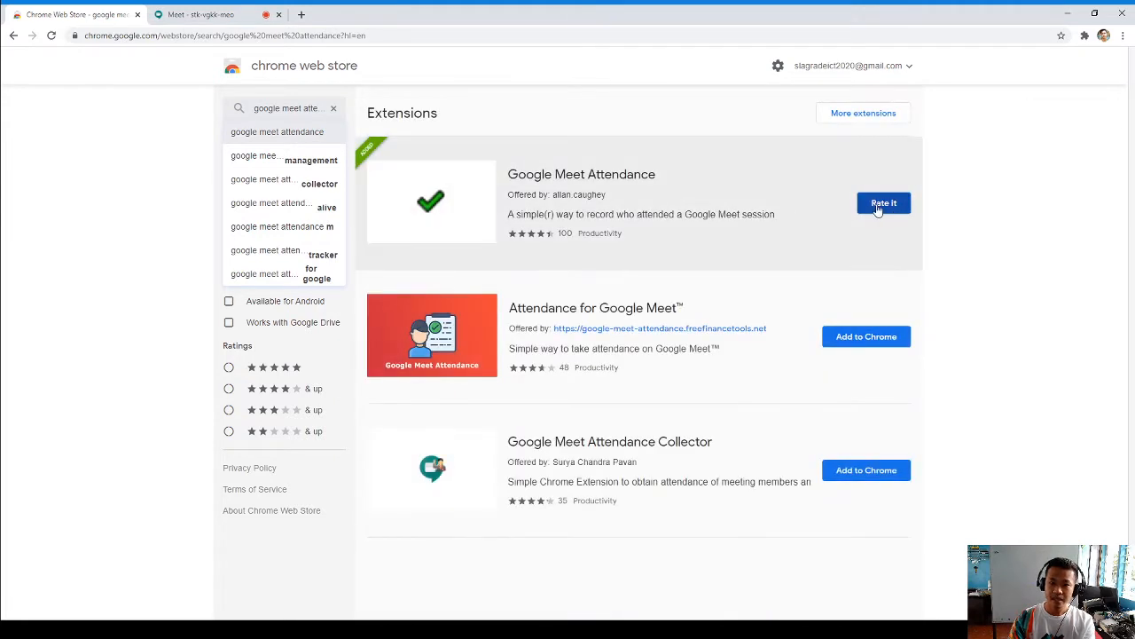
pyautogui.click(581, 174)
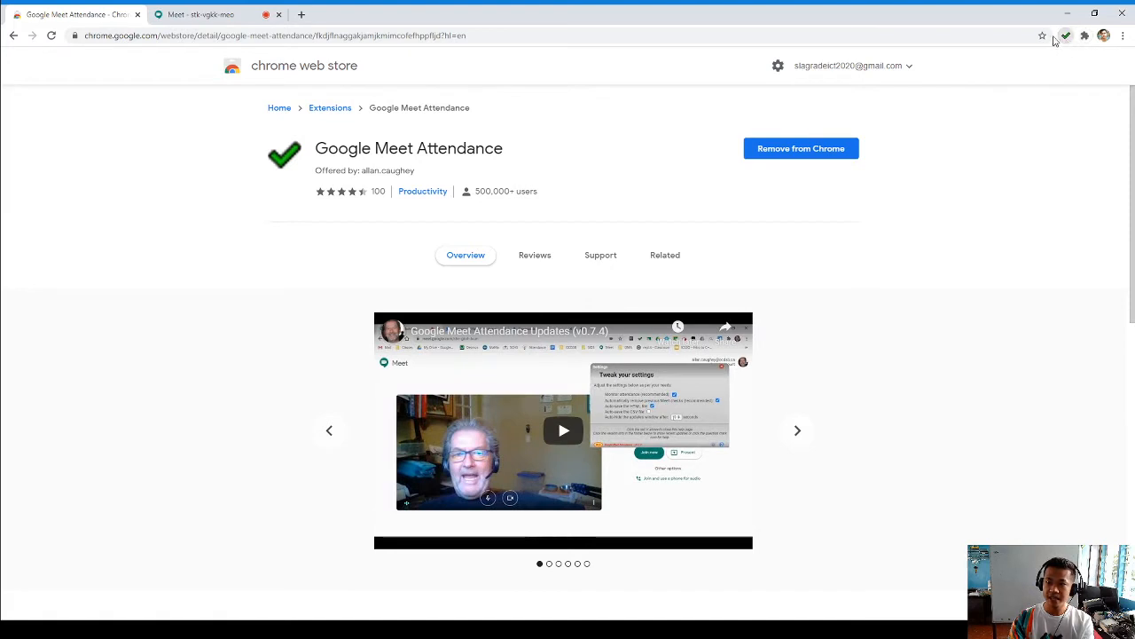
pyautogui.click(204, 16)
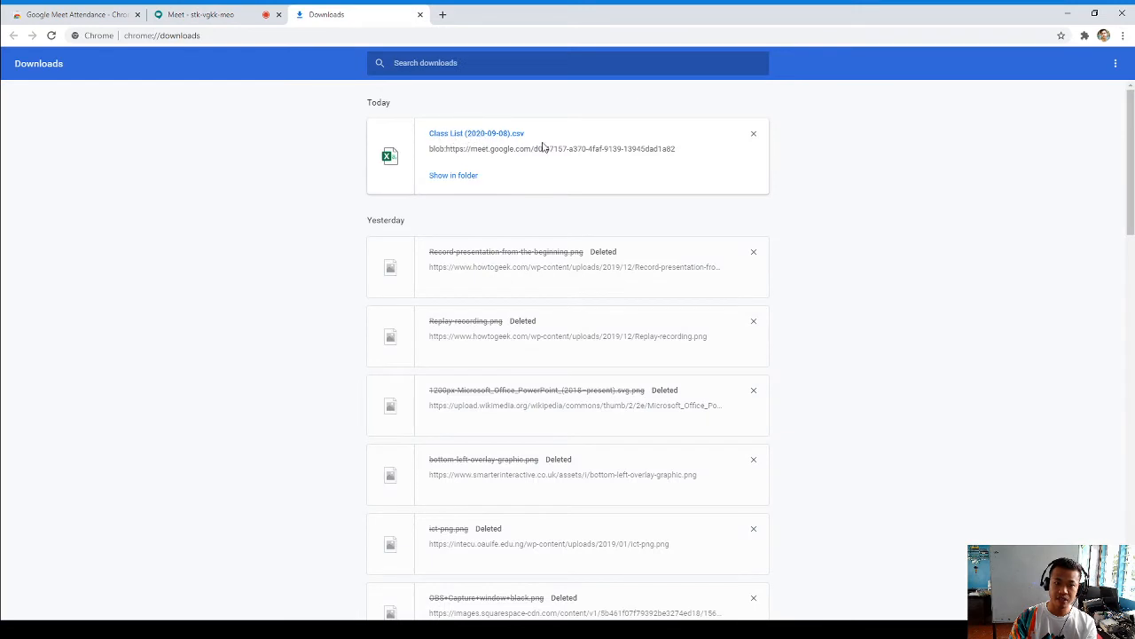
pyautogui.moveTo(483, 142)
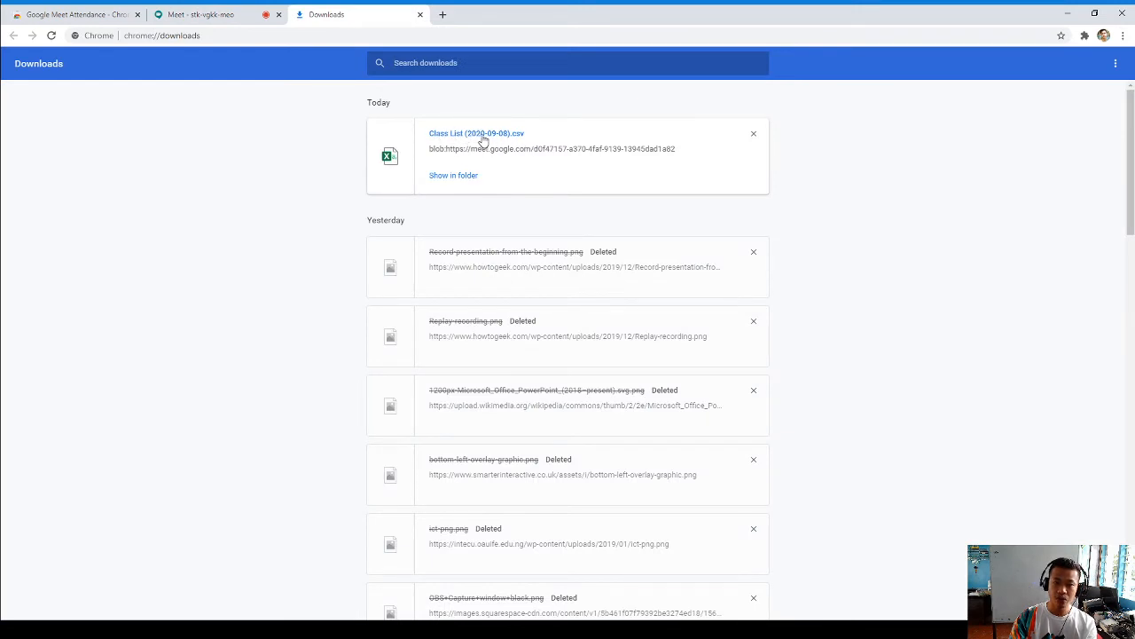
pyautogui.moveTo(468, 450)
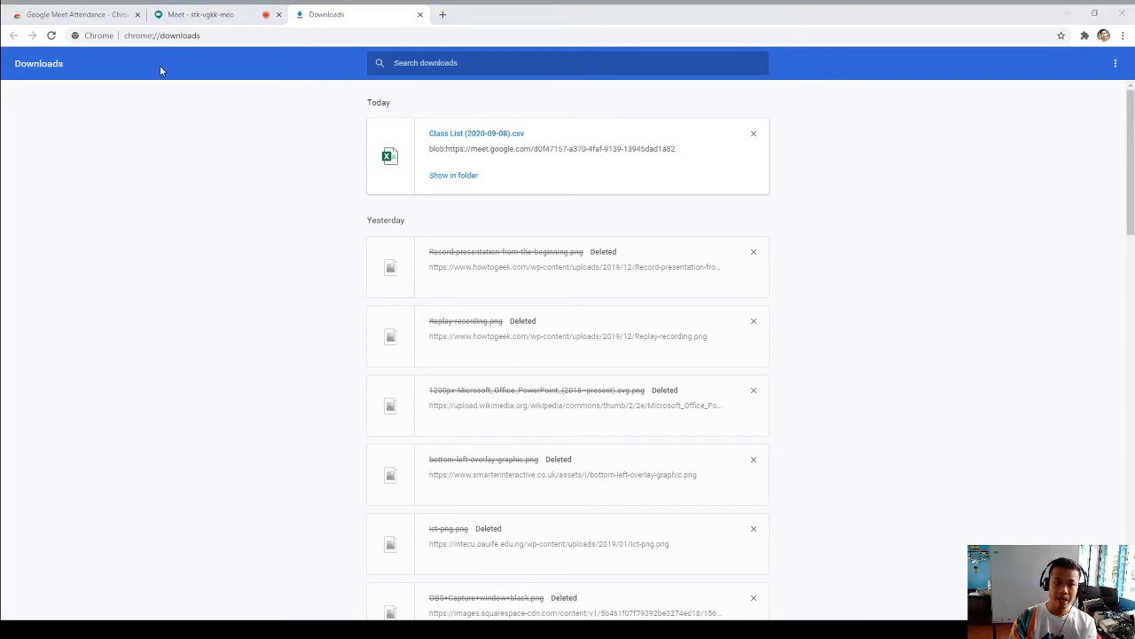
# Step: Open the downloaded Class List (2020-09-08).csv file
pyautogui.click(477, 132)
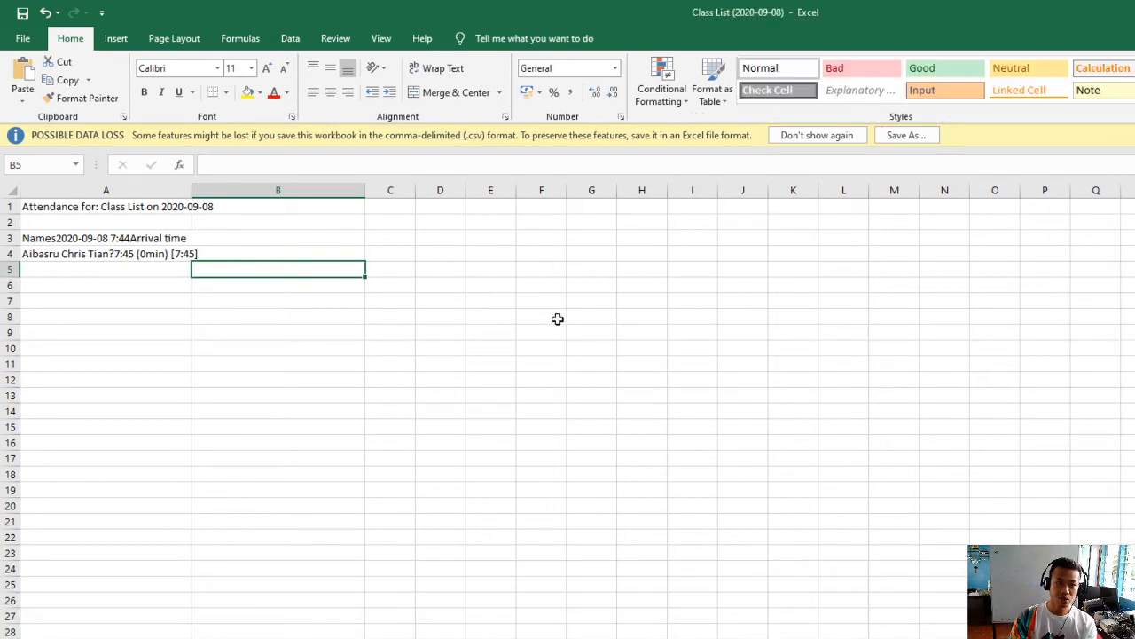
pyautogui.moveTo(120, 258)
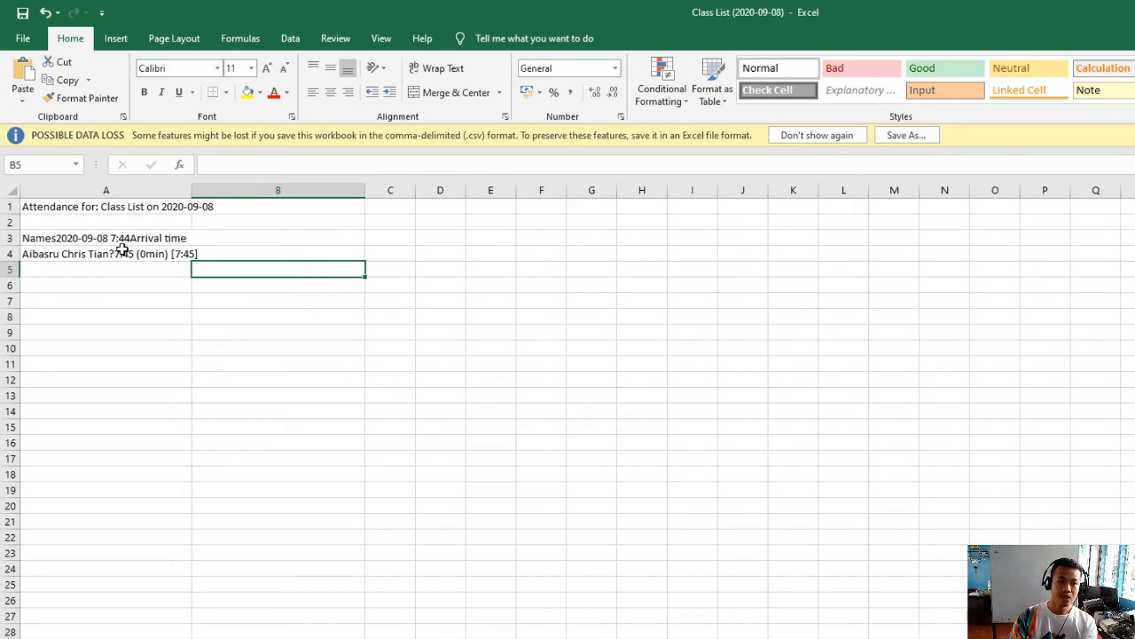
# Step: Inspect the header in cell A3 and the attendee entry in cell A4
pyautogui.click(106, 238)
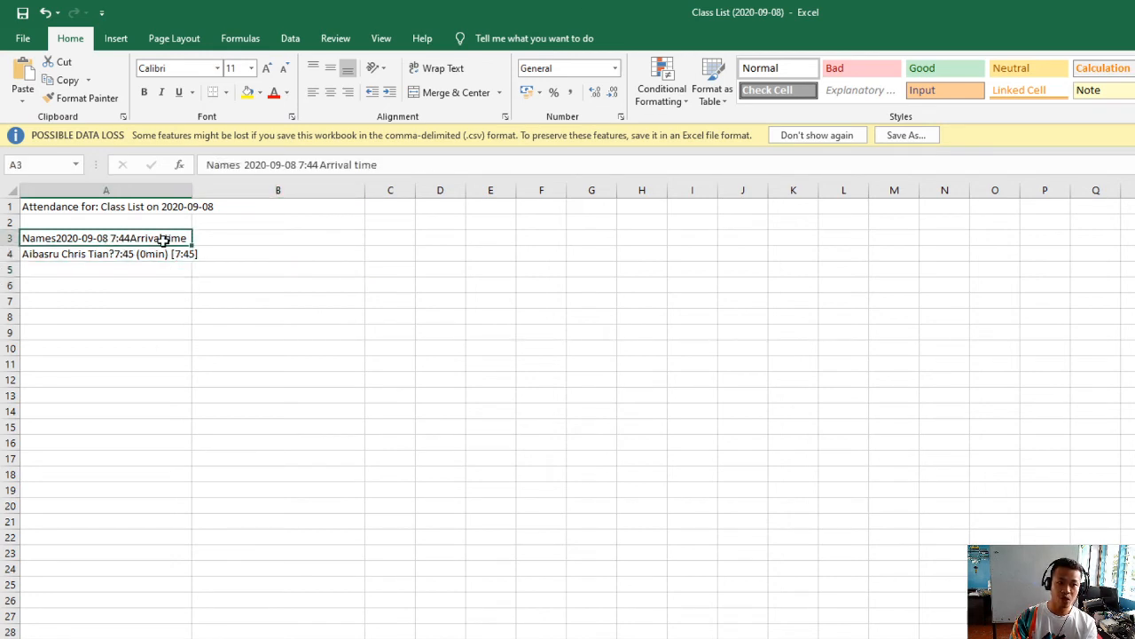
pyautogui.click(106, 253)
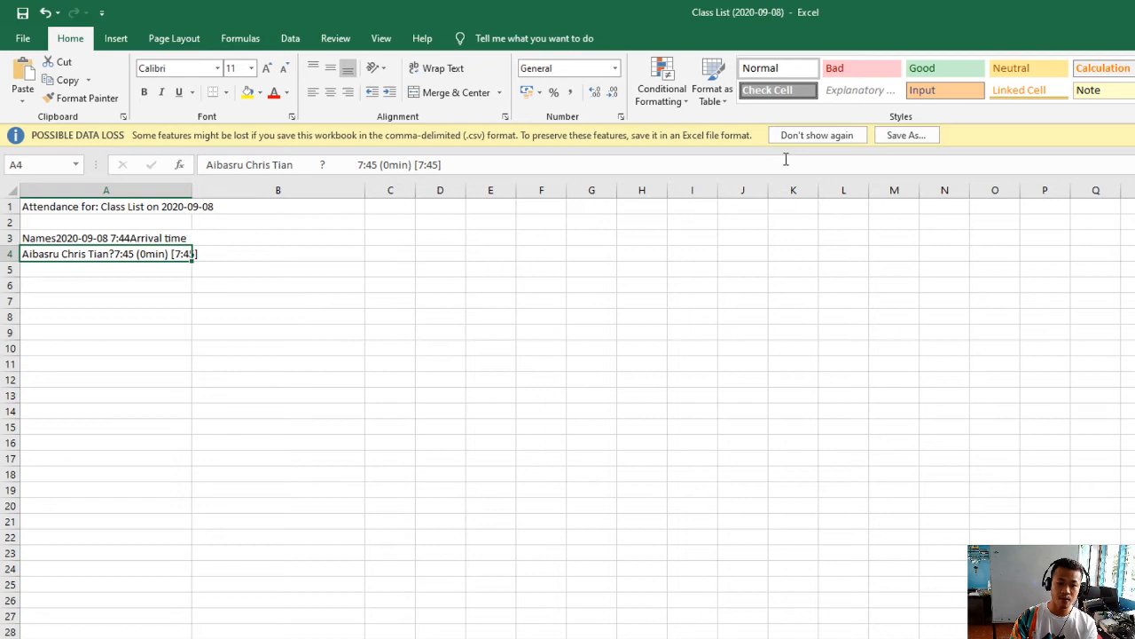
pyautogui.moveTo(559, 130)
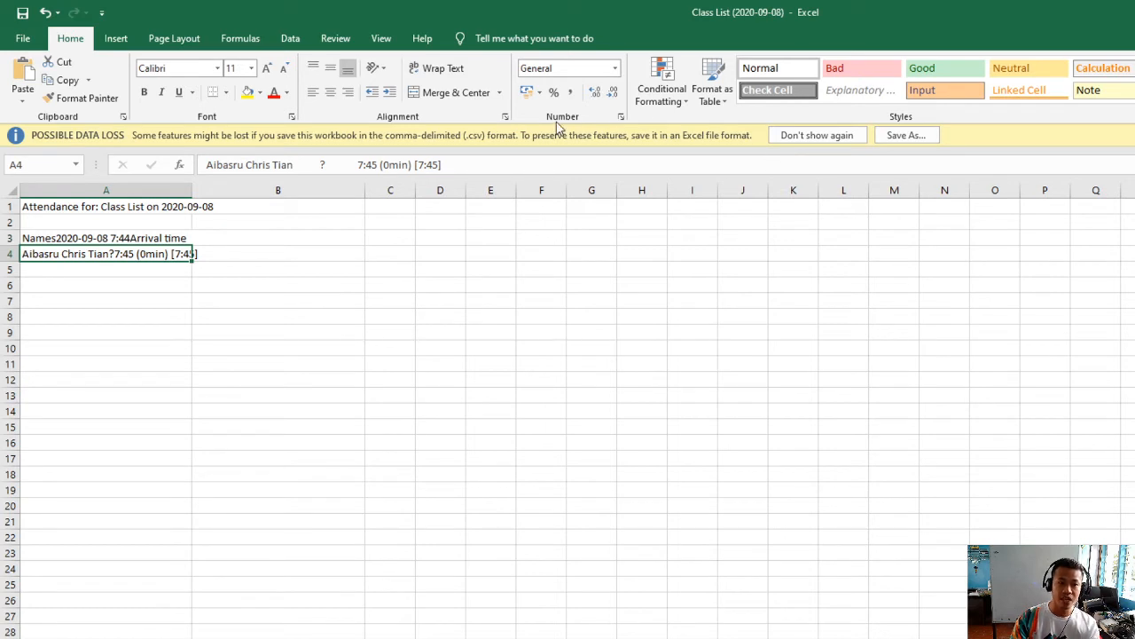
pyautogui.moveTo(247, 11)
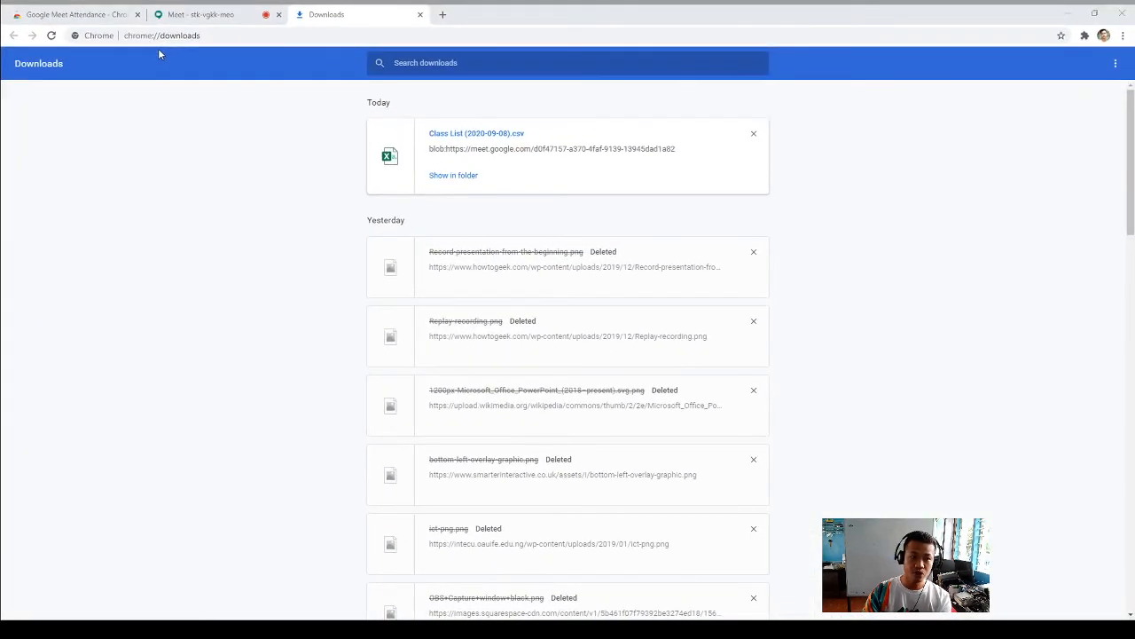
pyautogui.moveTo(824, 448)
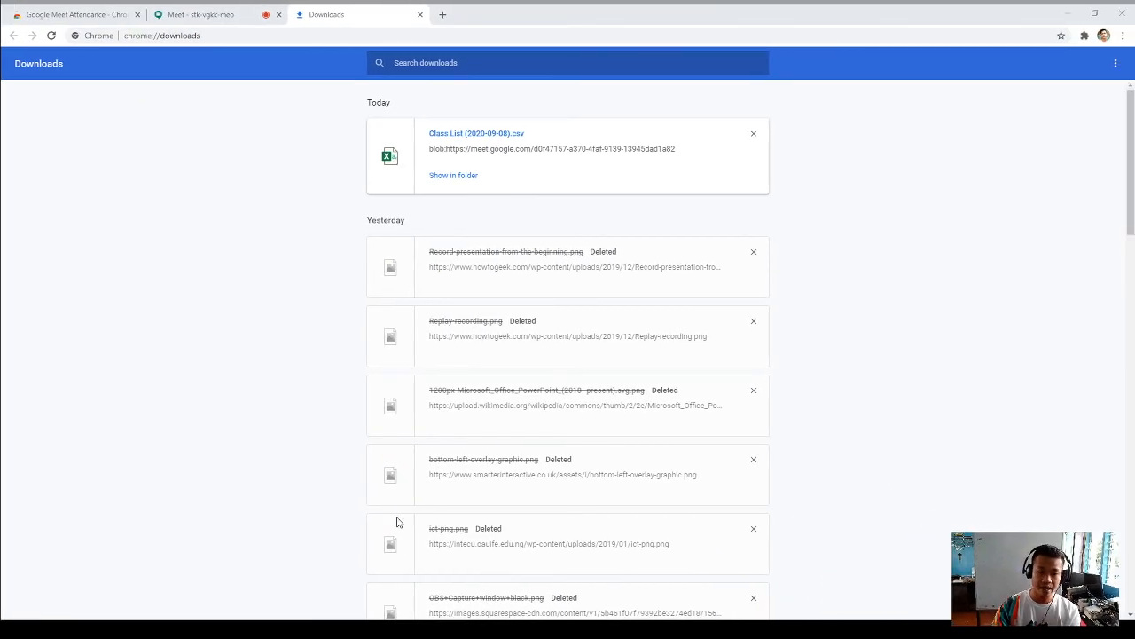
# Step: Return to the Google Meet tab to view the ongoing call
pyautogui.click(204, 15)
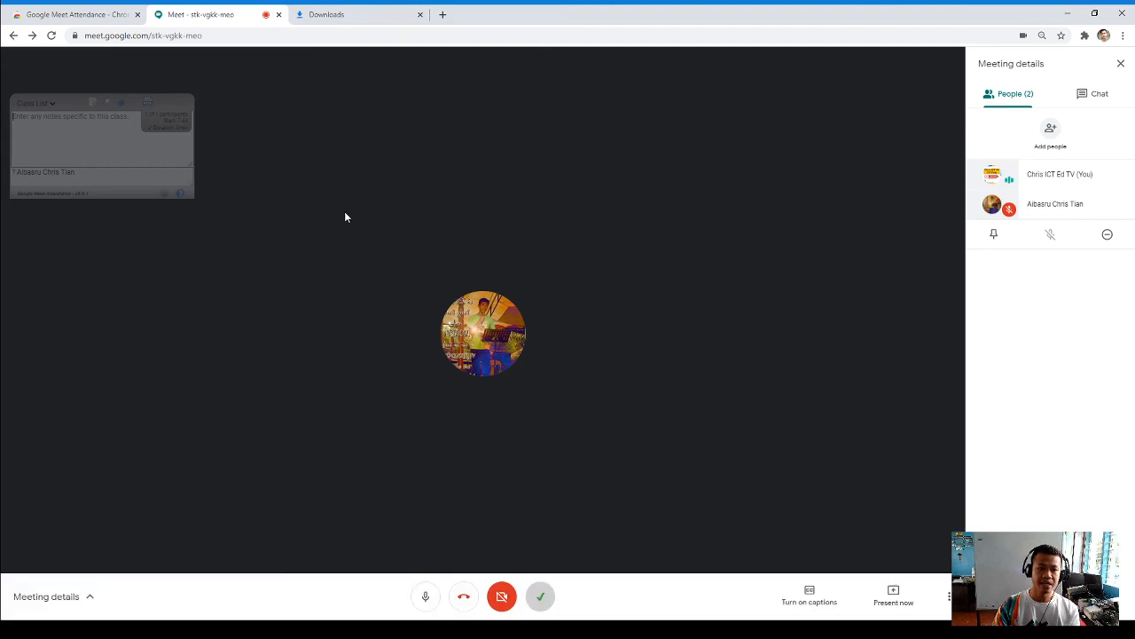
pyautogui.moveTo(538, 377)
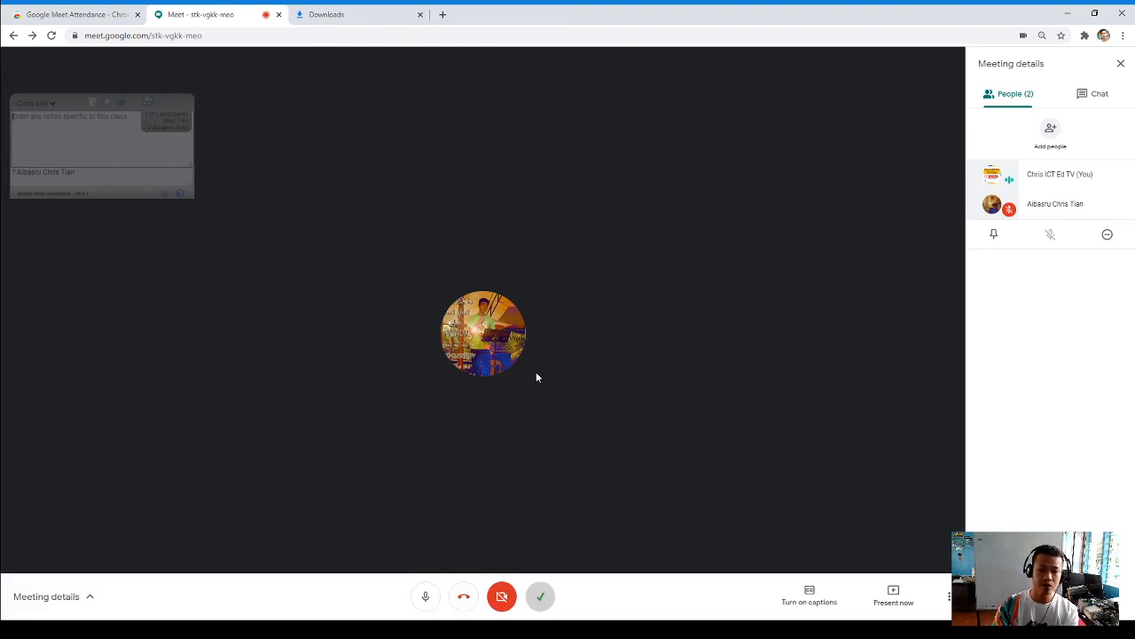
pyautogui.moveTo(542, 595)
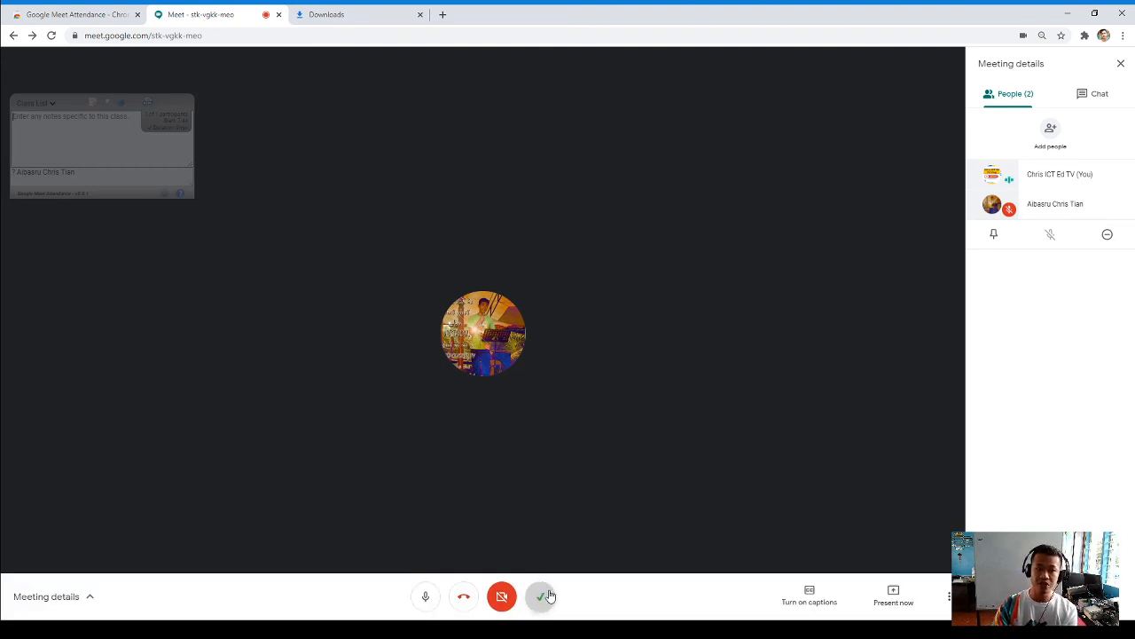
pyautogui.moveTo(545, 574)
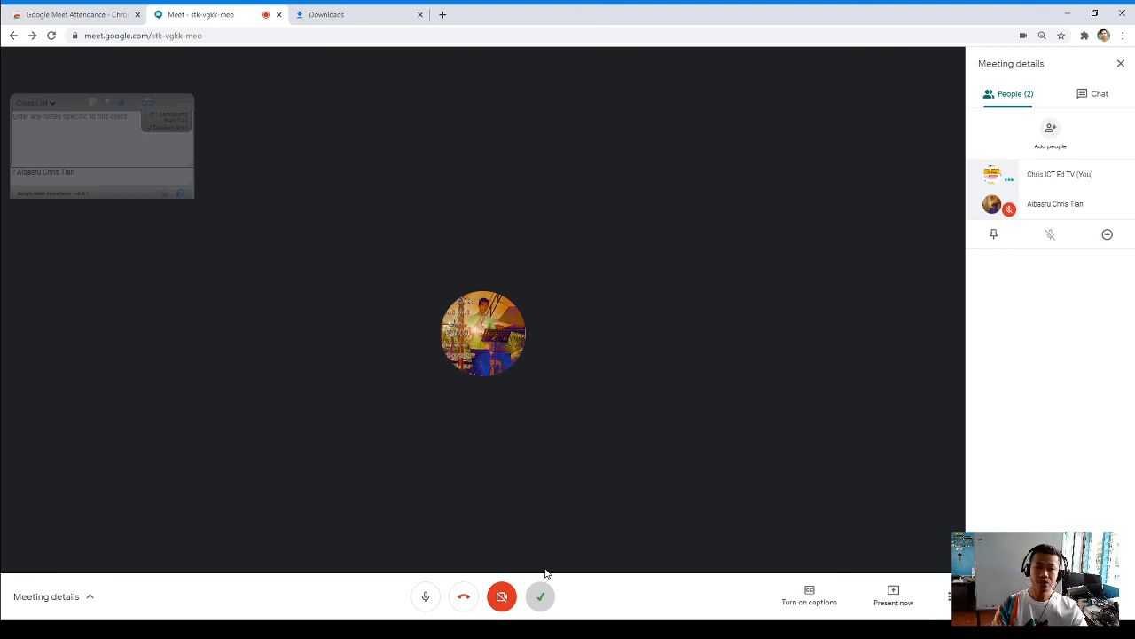